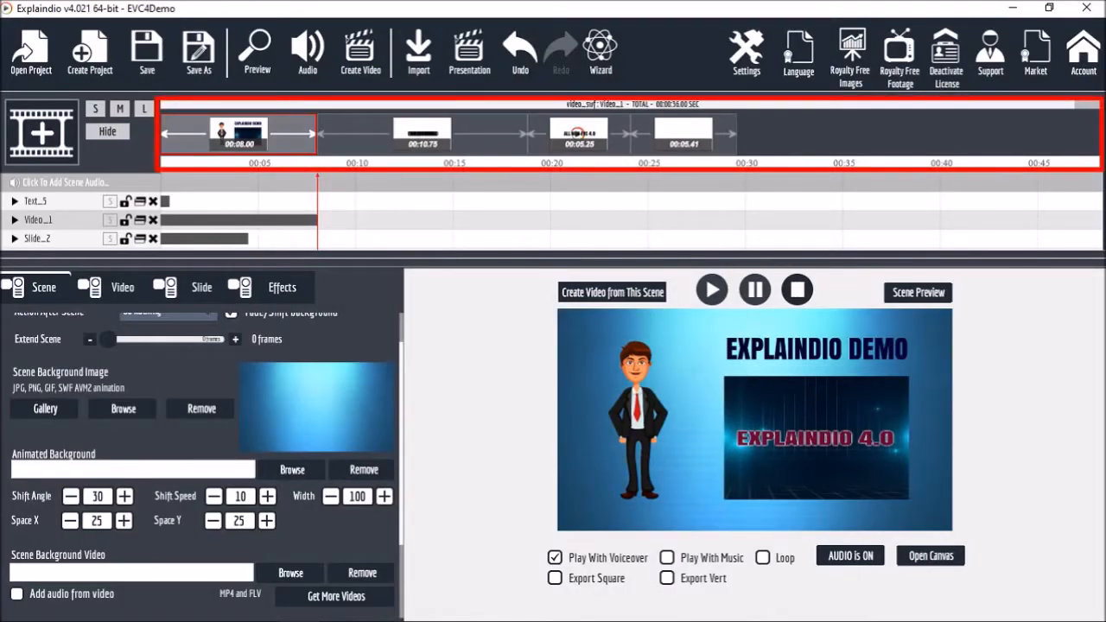
# Open the first scene of the demo project on the editing canvas
pyautogui.click(238, 135)
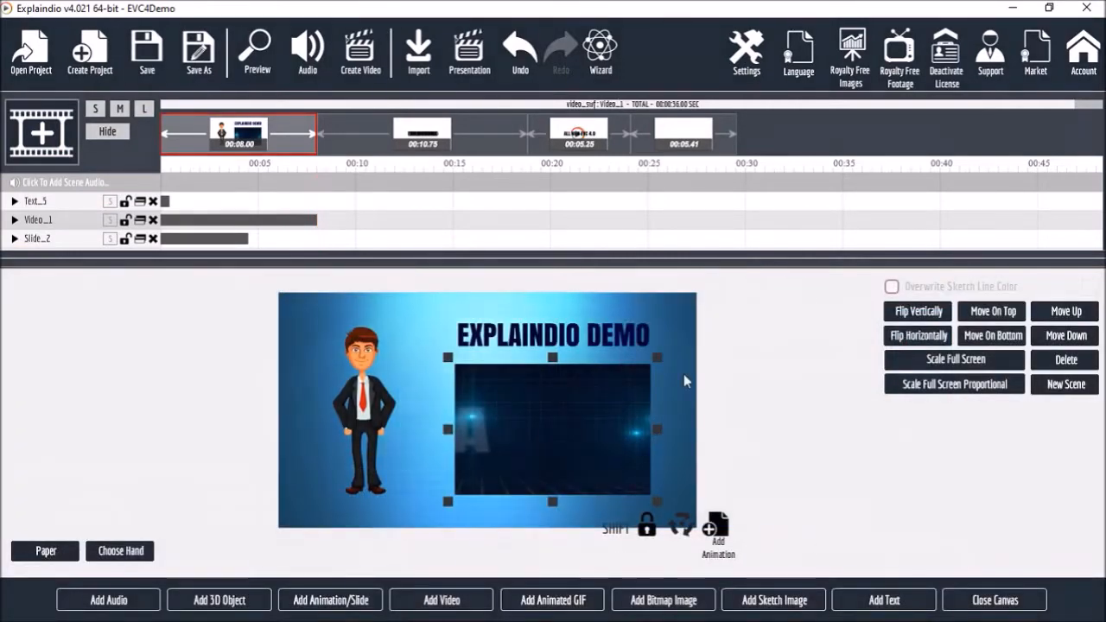
# Select the video clip on the canvas and delete it from the scene
pyautogui.click(354, 406)
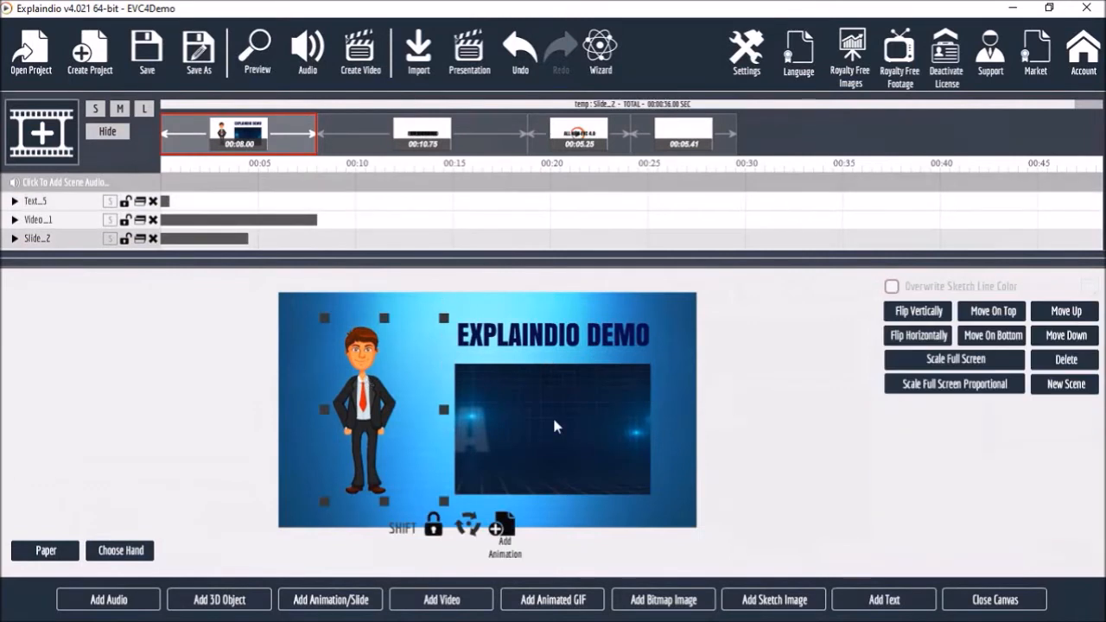
pyautogui.click(553, 429)
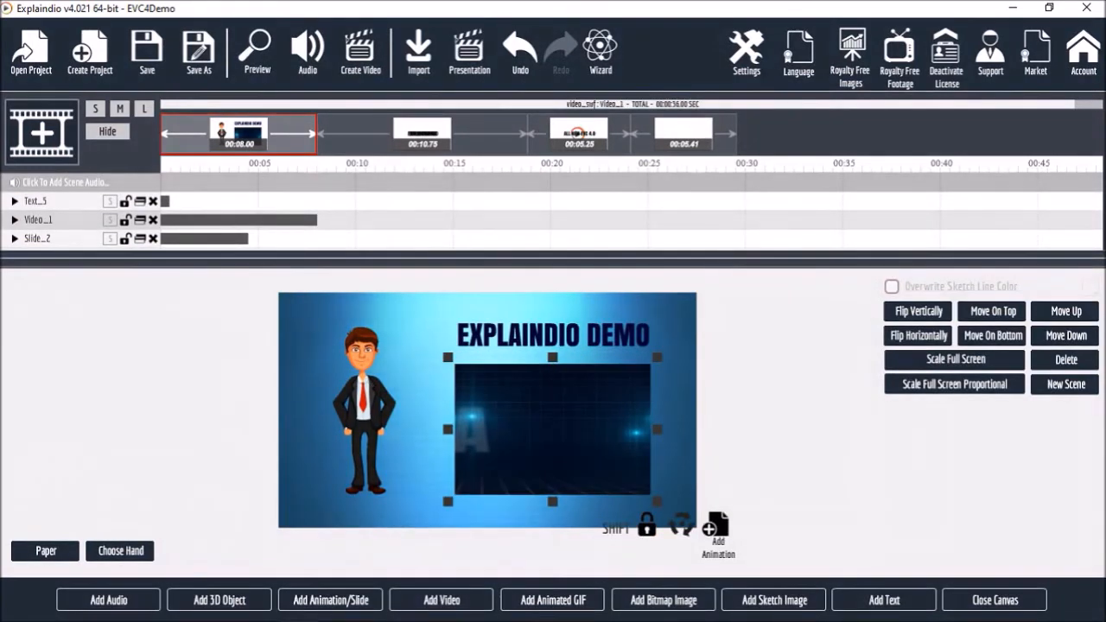
pyautogui.click(553, 428)
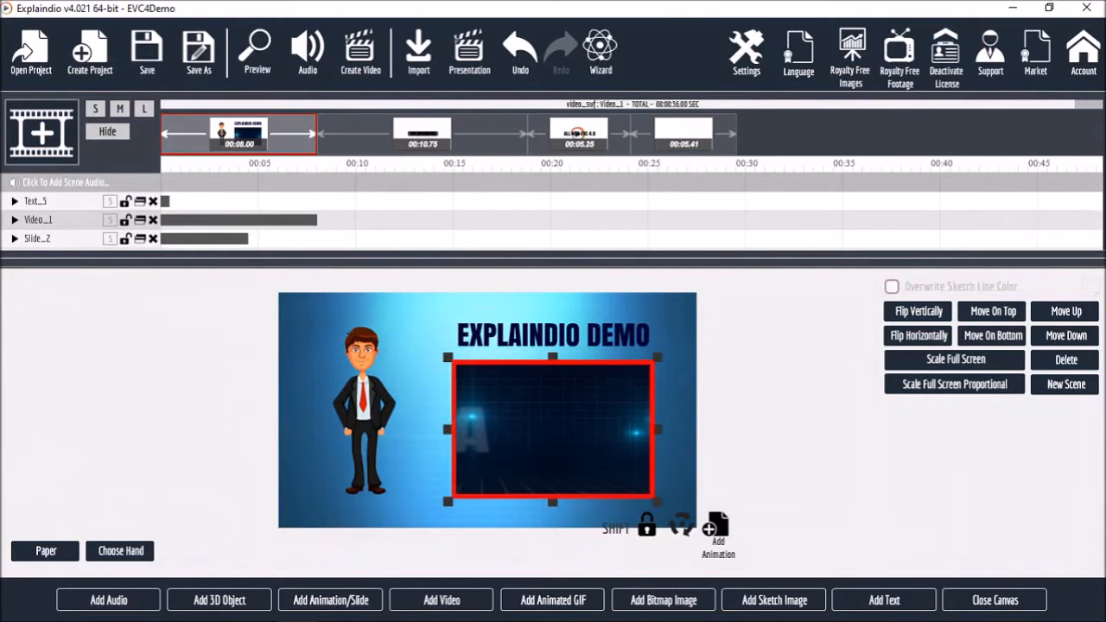
pyautogui.click(1064, 360)
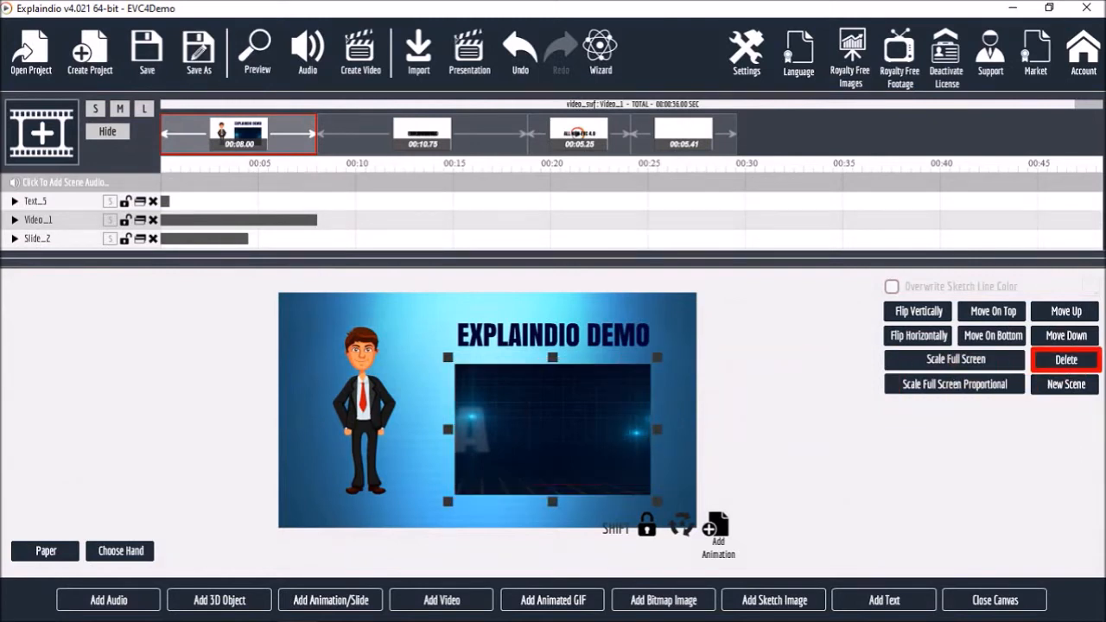
pyautogui.click(1065, 360)
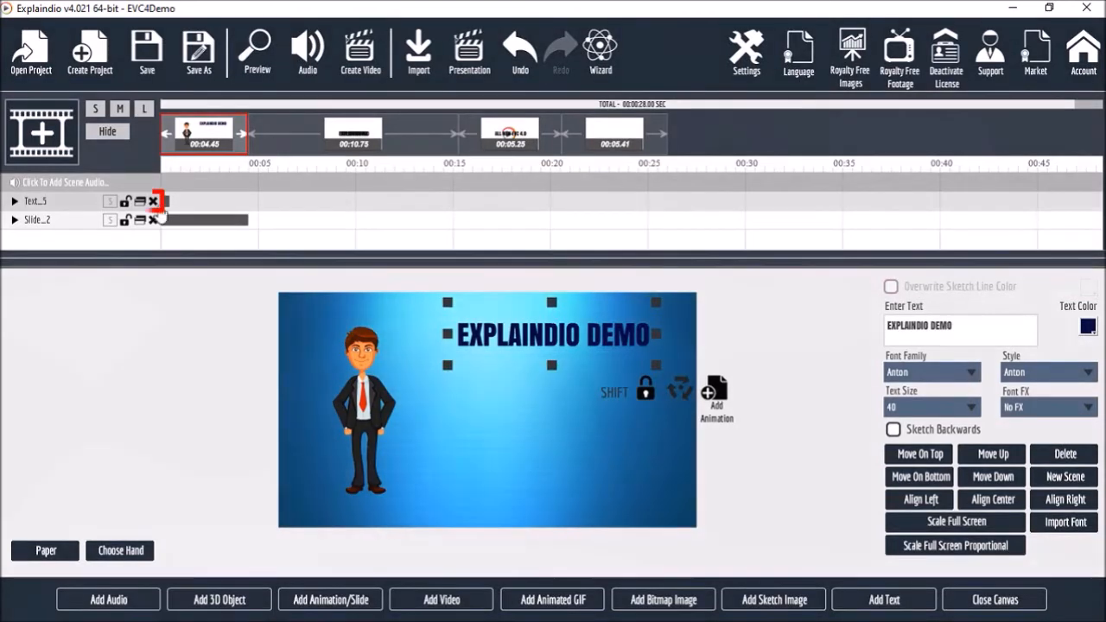
# Delete the EXPLAINDIO DEMO text element, leaving only the character
pyautogui.click(154, 200)
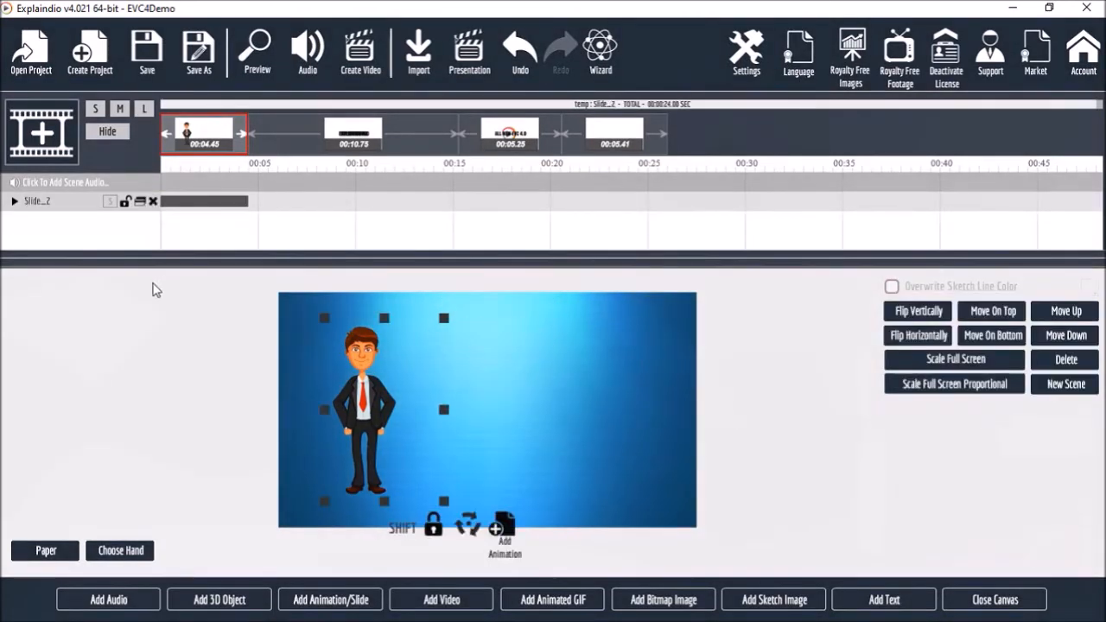